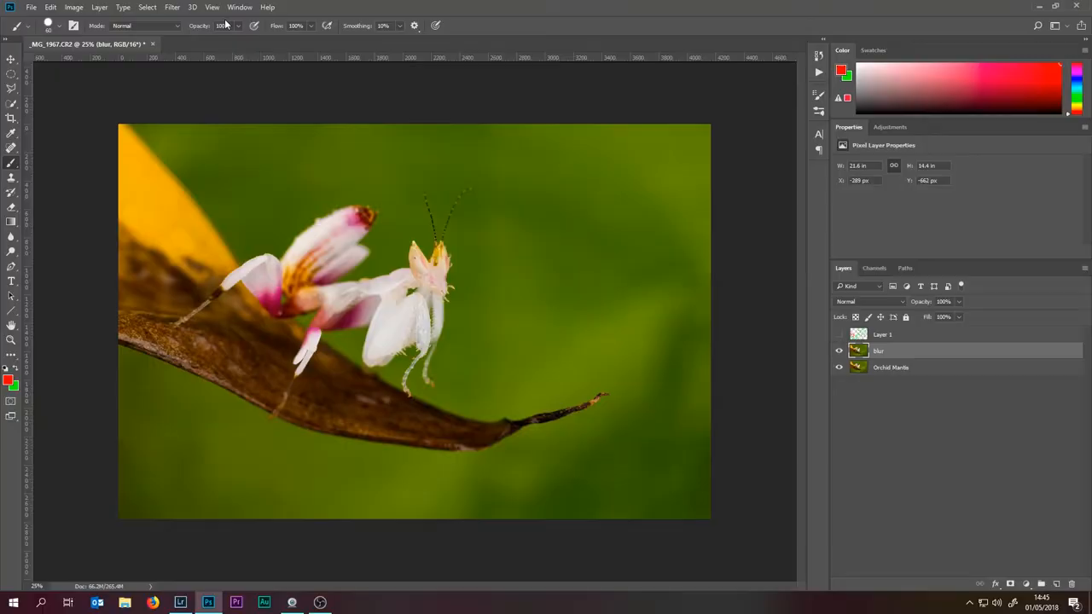
# Run Lens Blur on the 'blur' layer with a hexagon iris at radius 15
pyautogui.click(172, 7)
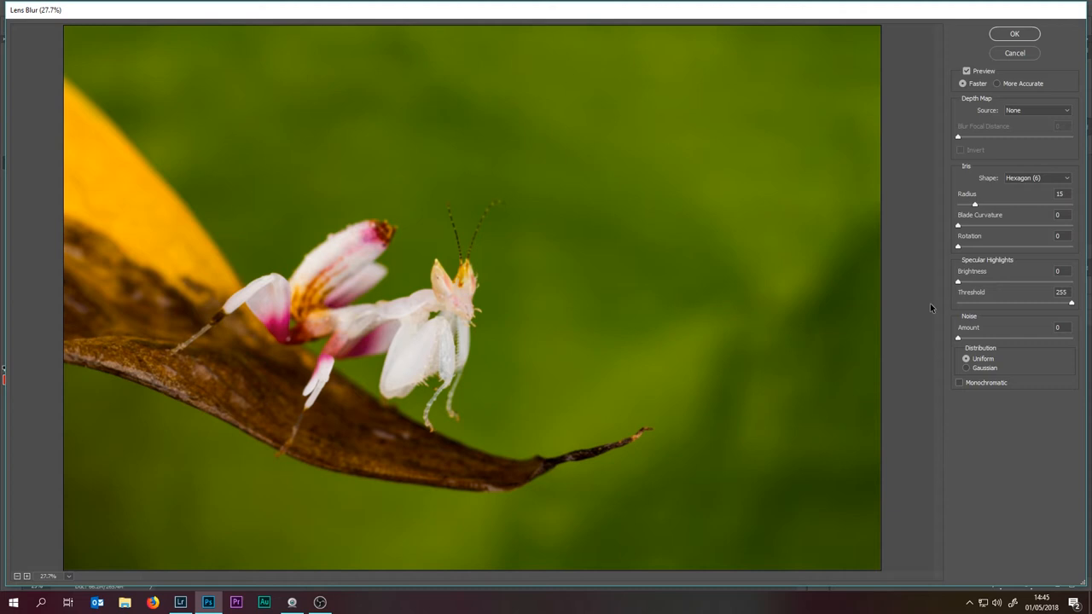
pyautogui.click(1015, 33)
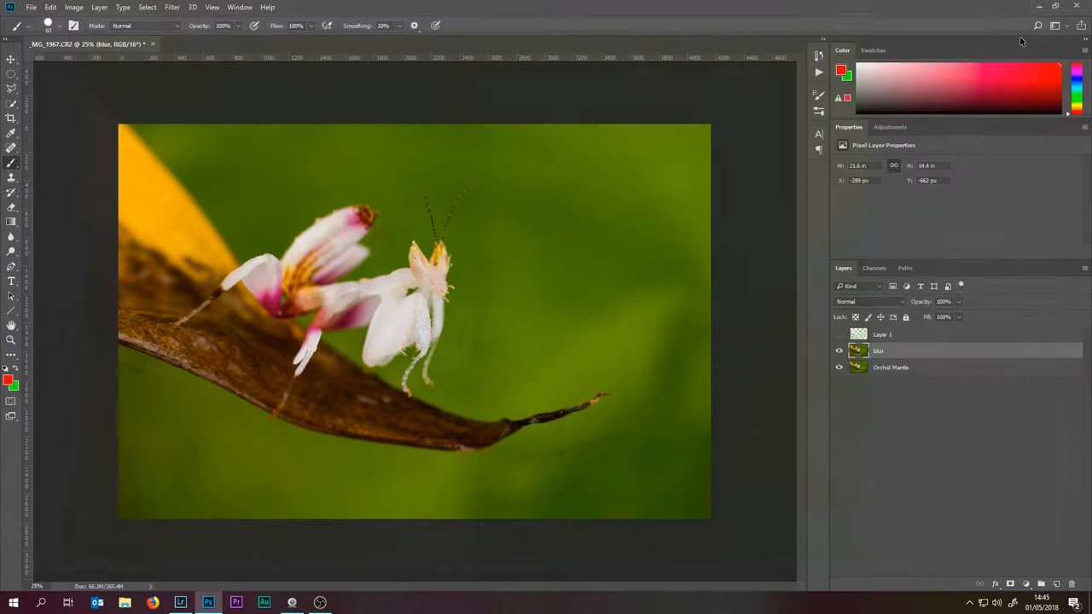